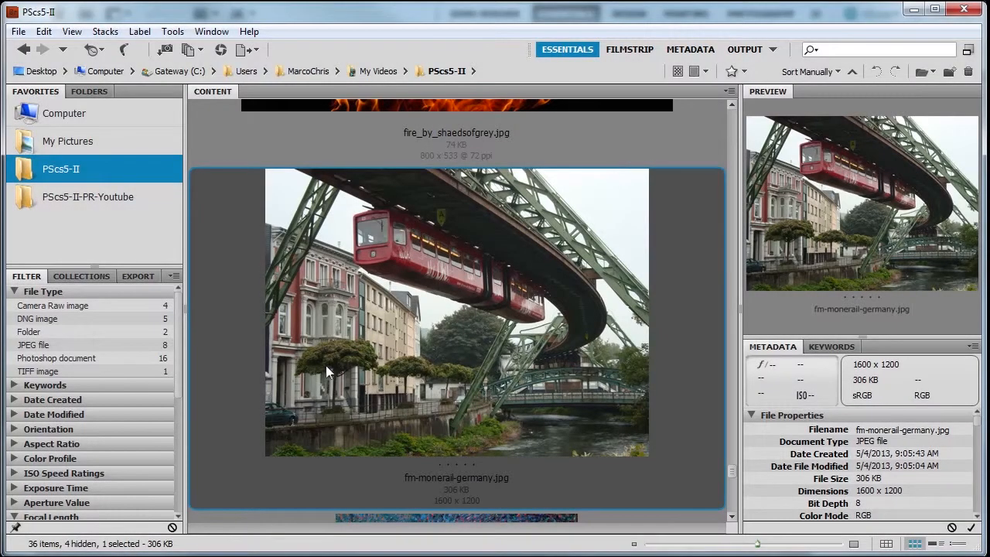
{"action": "mouse_move", "coordinate": [533, 330]}
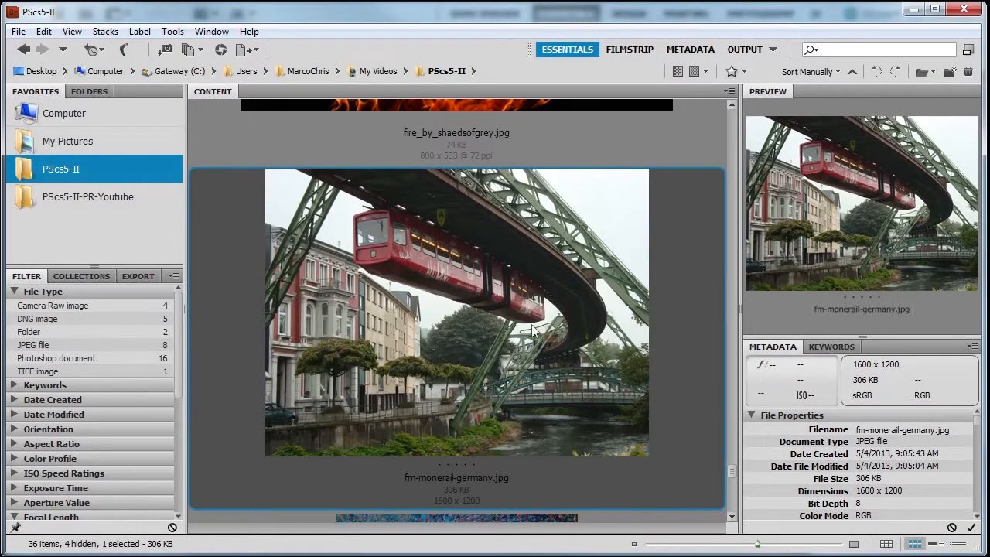
{"action": "mouse_move", "coordinate": [426, 334]}
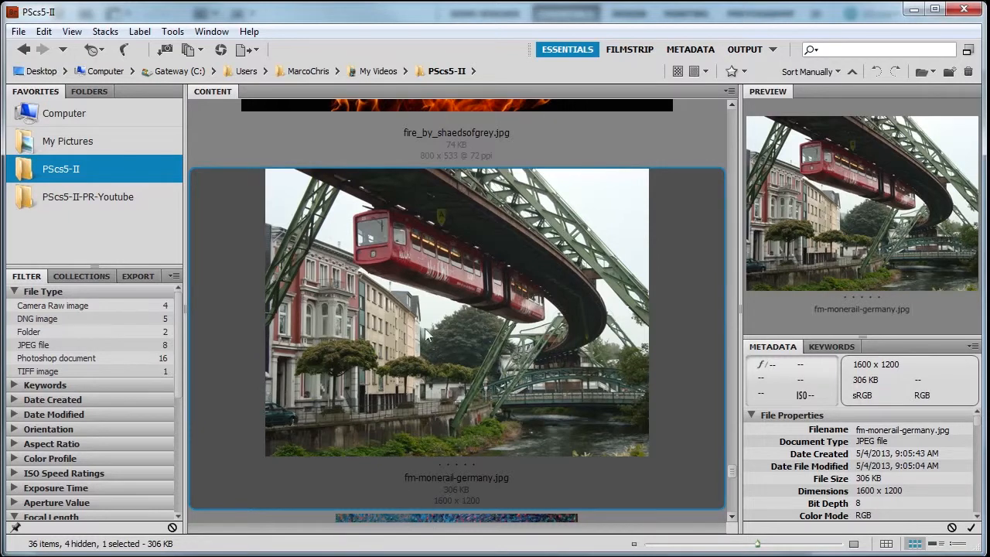
{"action": "mouse_move", "coordinate": [456, 313]}
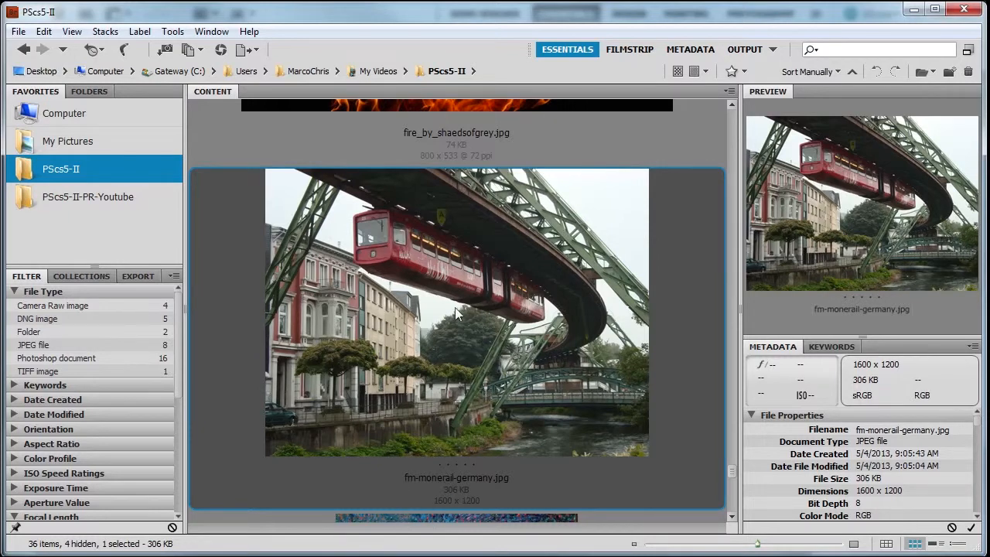
{"action": "mouse_move", "coordinate": [472, 492]}
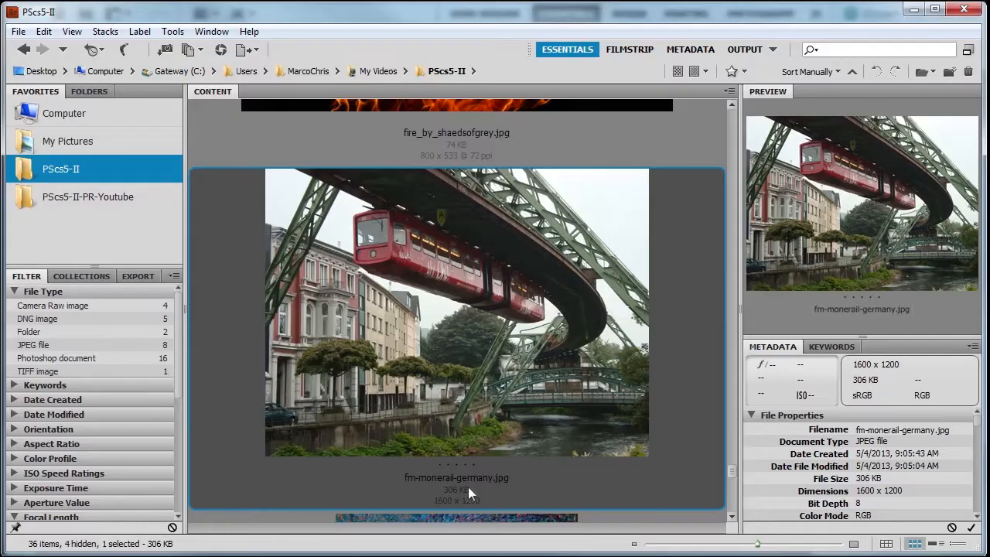
- Double-click the monorail JPEG thumbnail in Bridge to open it in Photoshop
{"action": "double_click", "coordinate": [456, 309]}
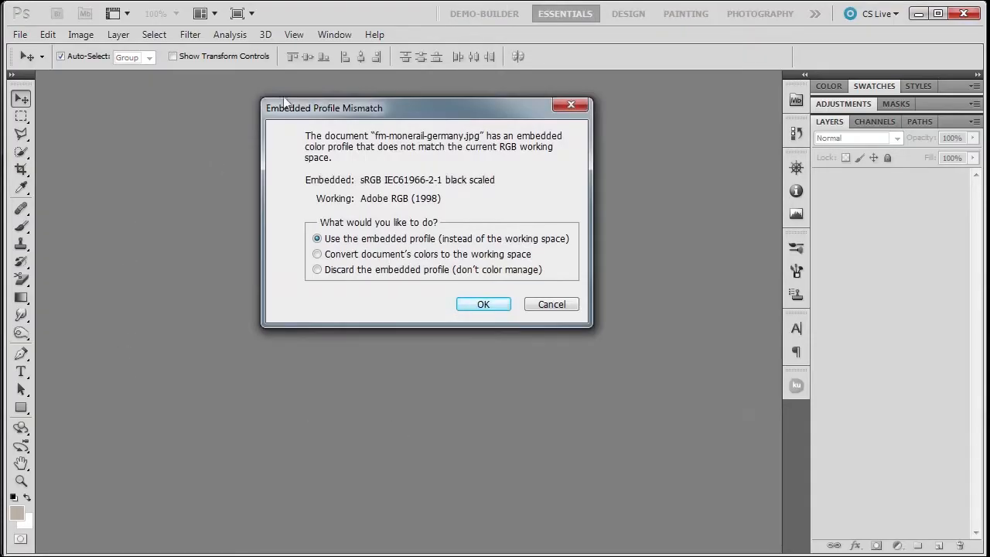
{"action": "mouse_move", "coordinate": [411, 126]}
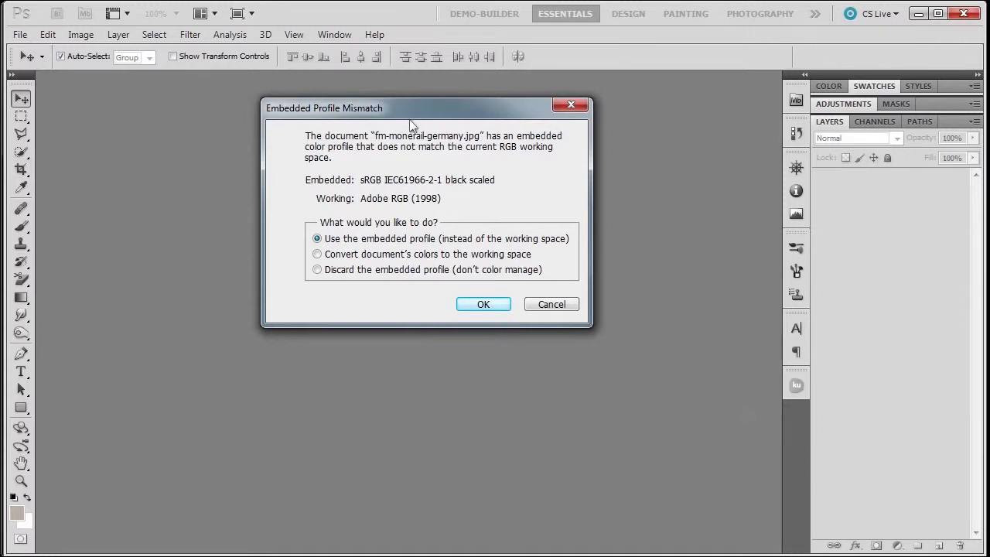
{"action": "mouse_move", "coordinate": [319, 184]}
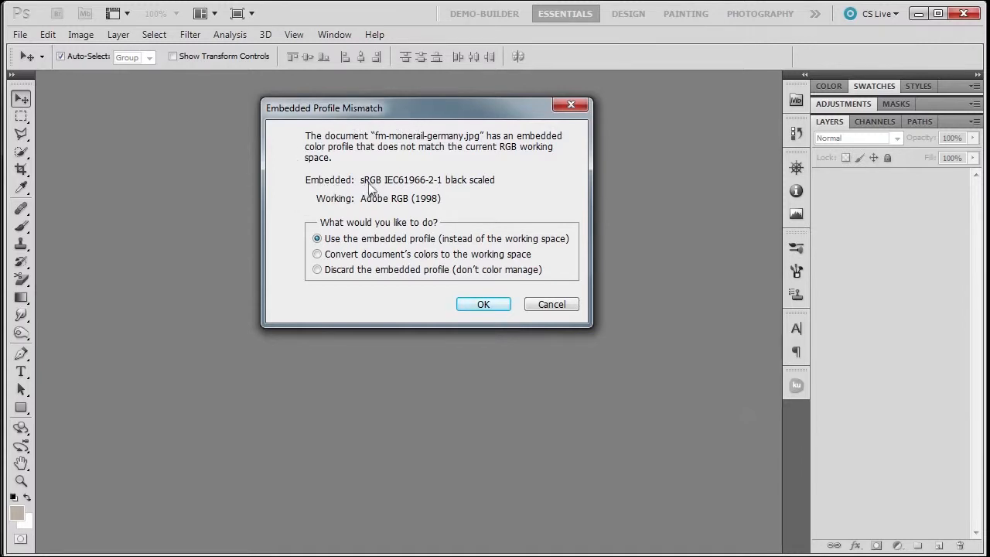
{"action": "mouse_move", "coordinate": [366, 210]}
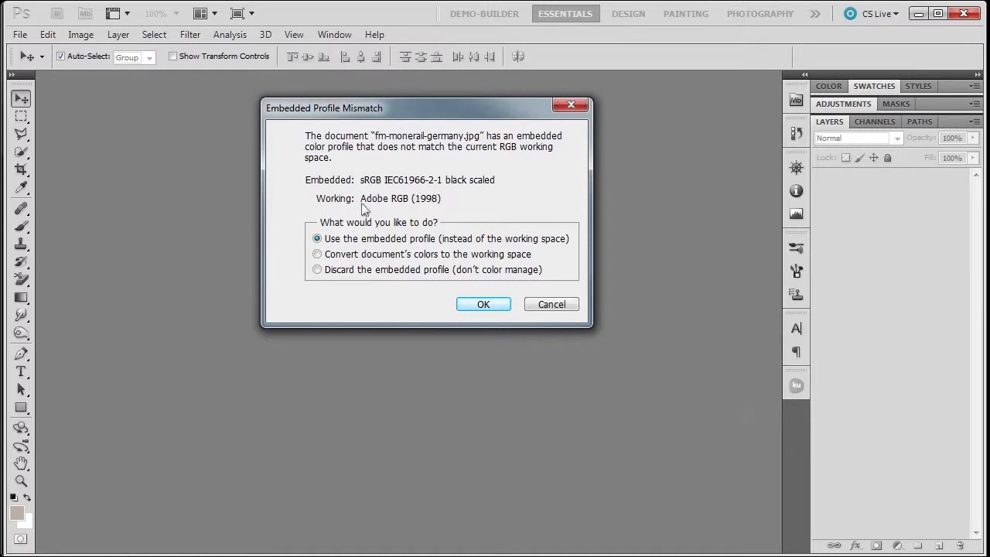
{"action": "mouse_move", "coordinate": [379, 211]}
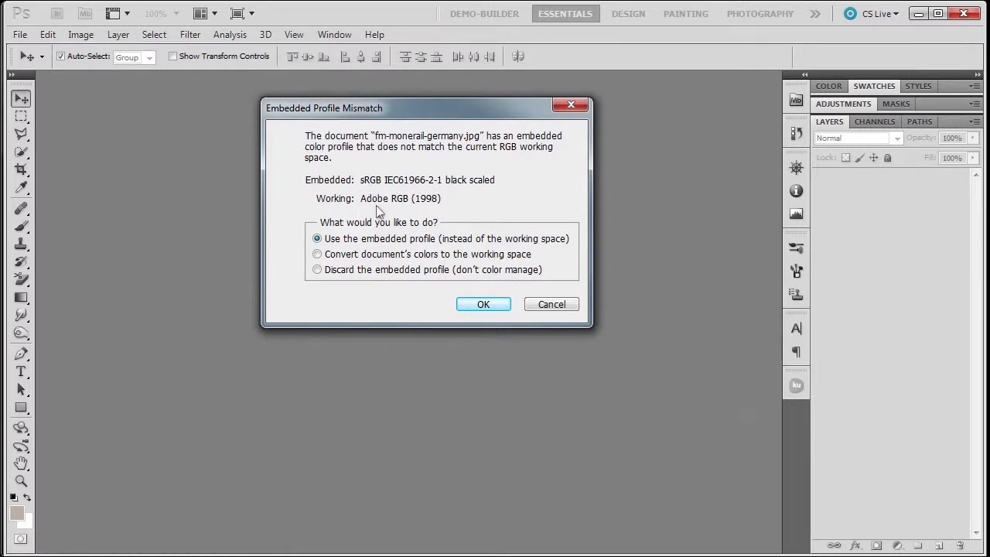
{"action": "mouse_move", "coordinate": [408, 216]}
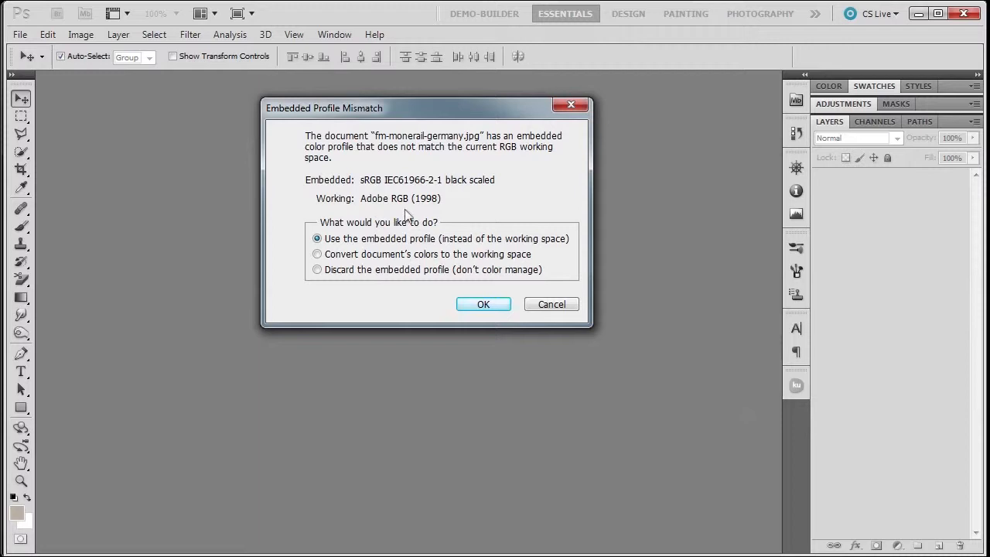
{"action": "mouse_move", "coordinate": [435, 250]}
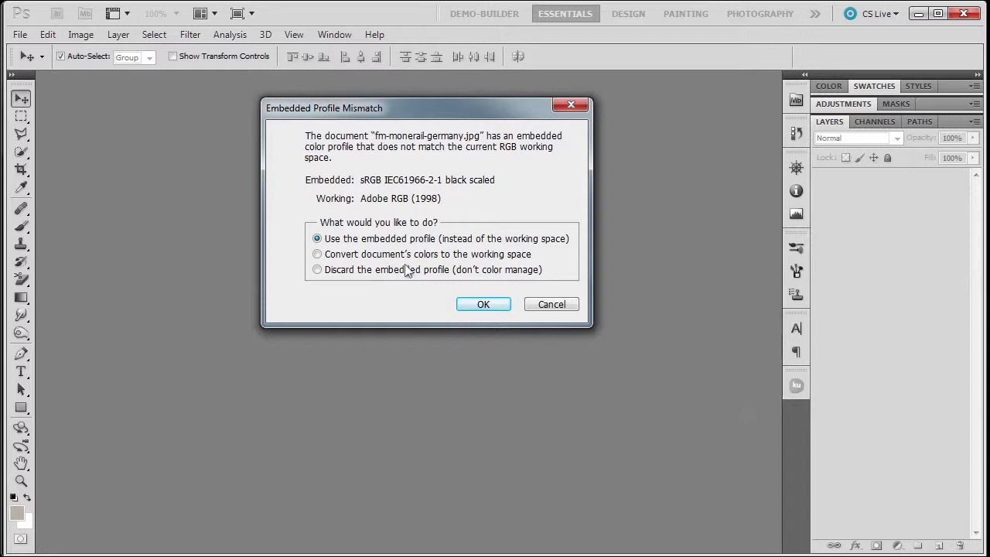
{"action": "mouse_move", "coordinate": [375, 261]}
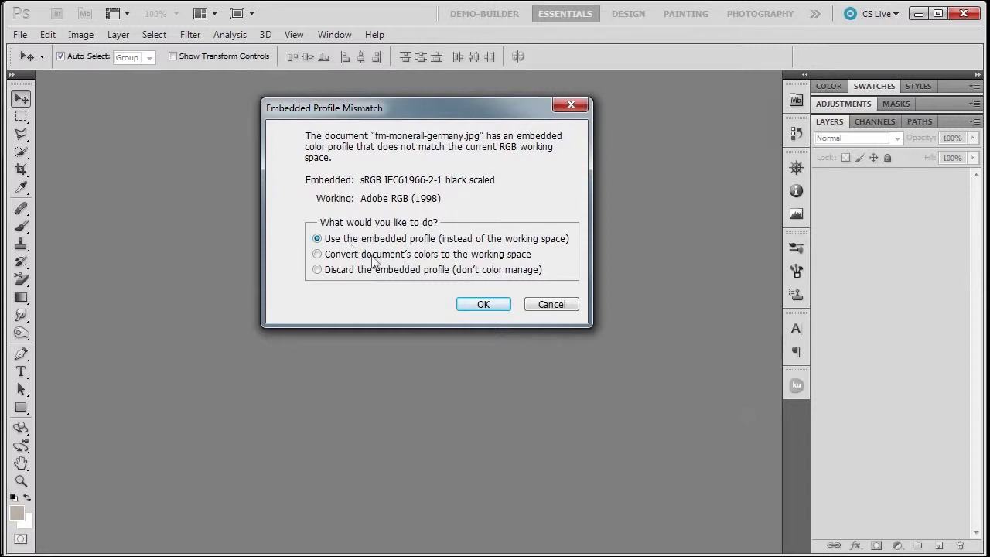
{"action": "mouse_move", "coordinate": [408, 302]}
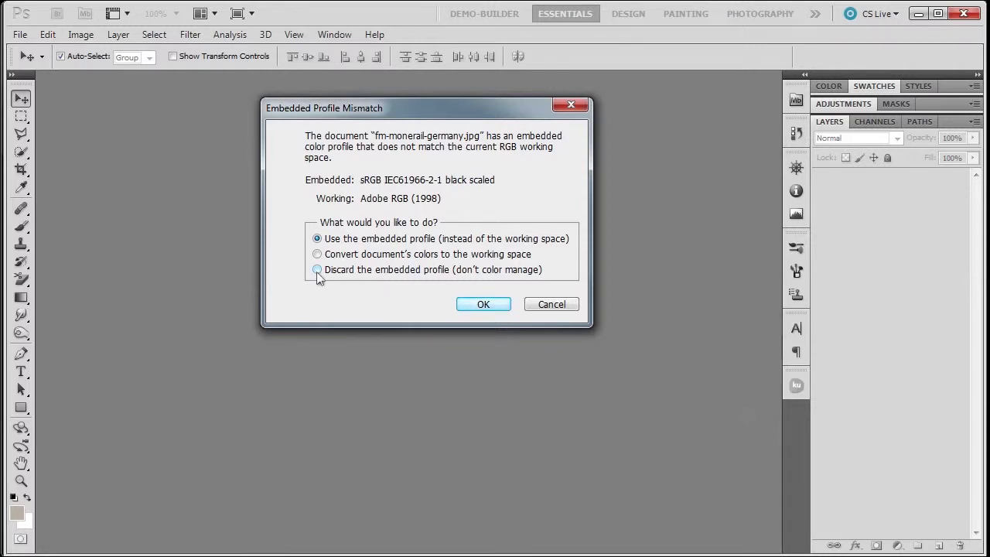
{"action": "mouse_move", "coordinate": [483, 304]}
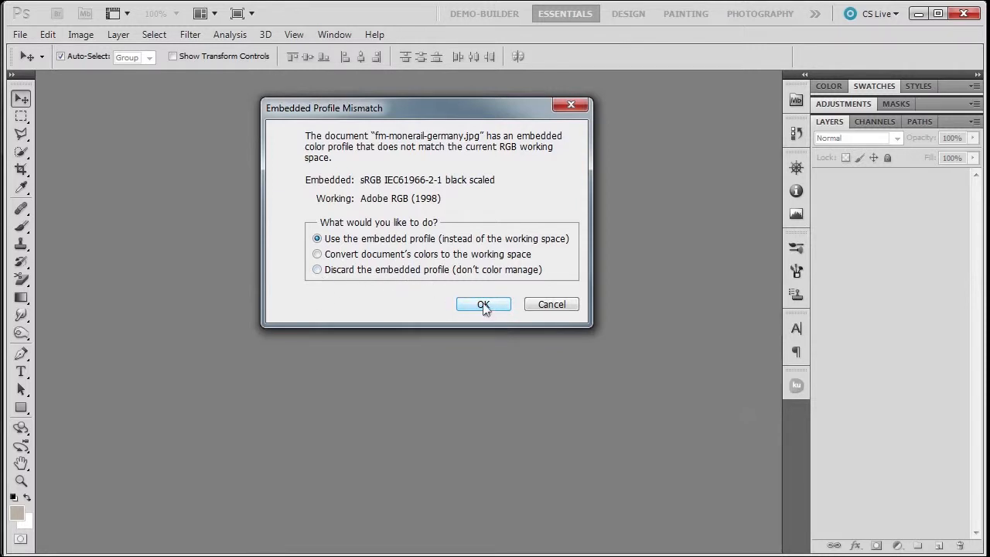
- Keep 'Use the embedded profile' (sRGB) and confirm the mismatch dialog
{"action": "left_click", "coordinate": [483, 304]}
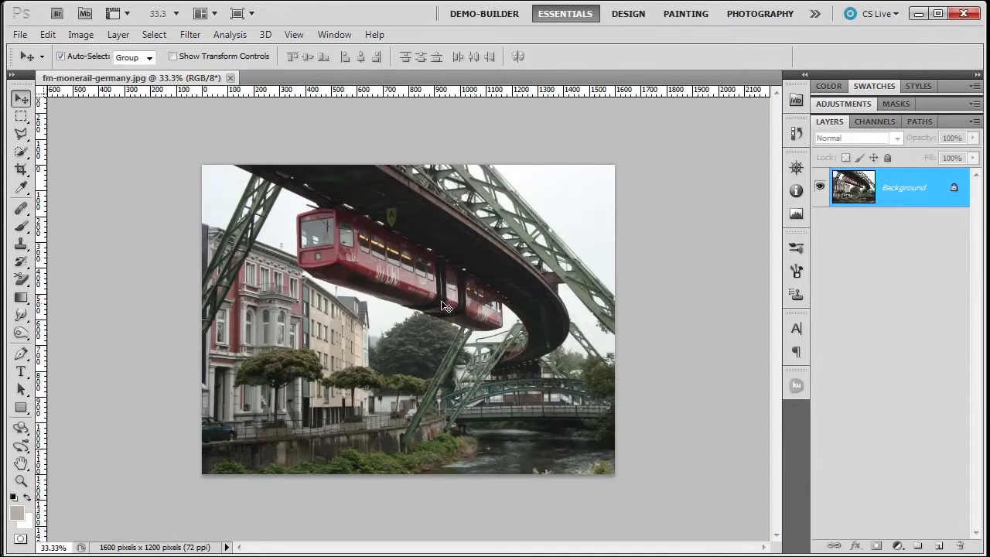
{"action": "mouse_move", "coordinate": [423, 286]}
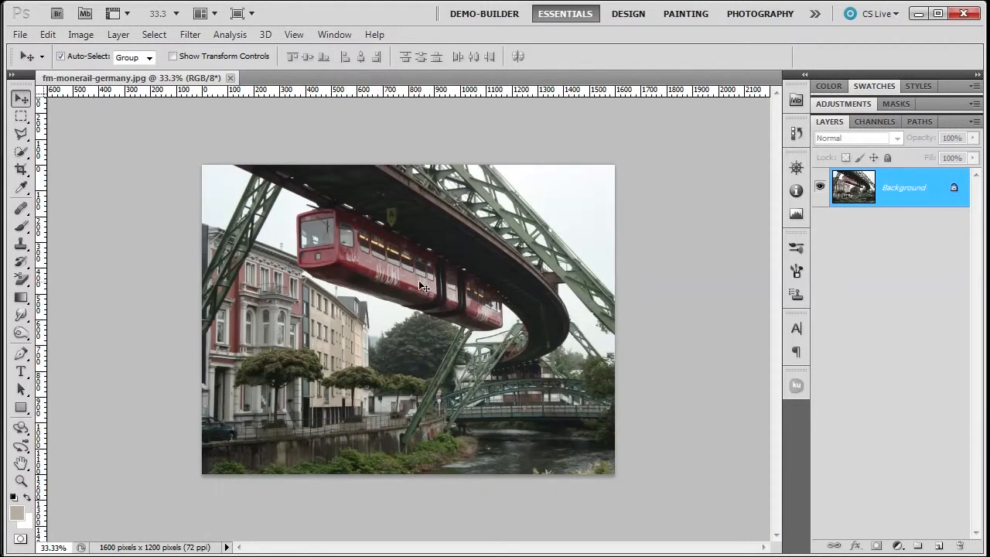
{"action": "mouse_move", "coordinate": [427, 220]}
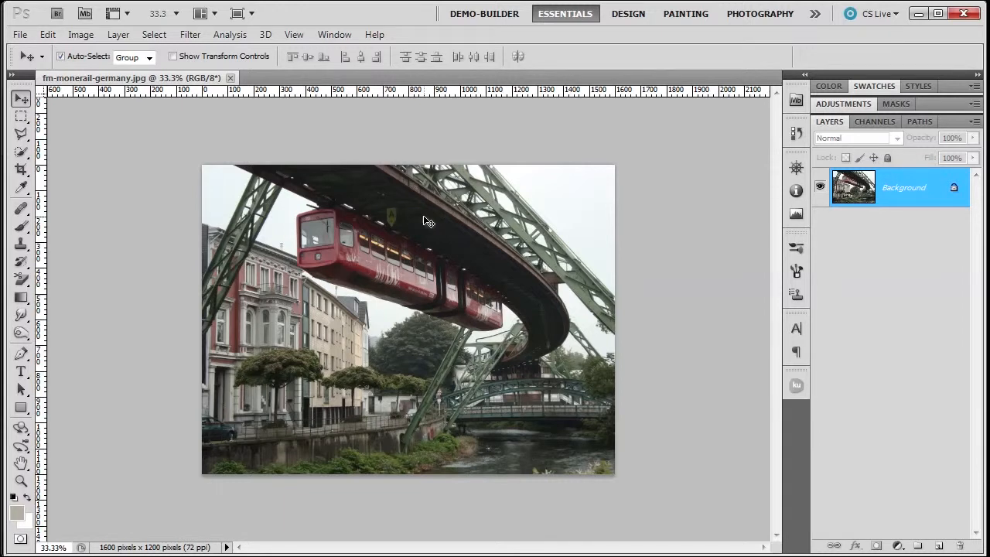
{"action": "mouse_move", "coordinate": [195, 346]}
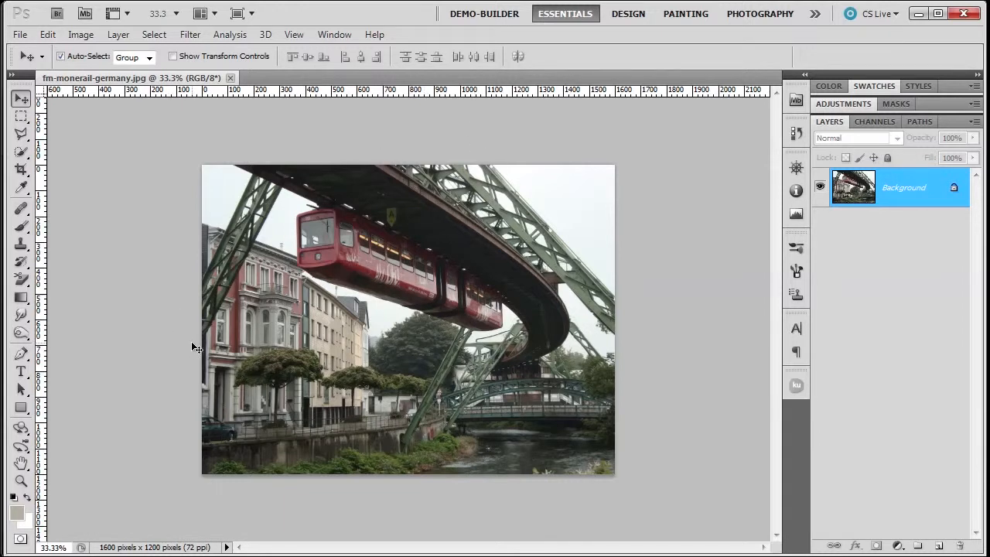
{"action": "mouse_move", "coordinate": [202, 344]}
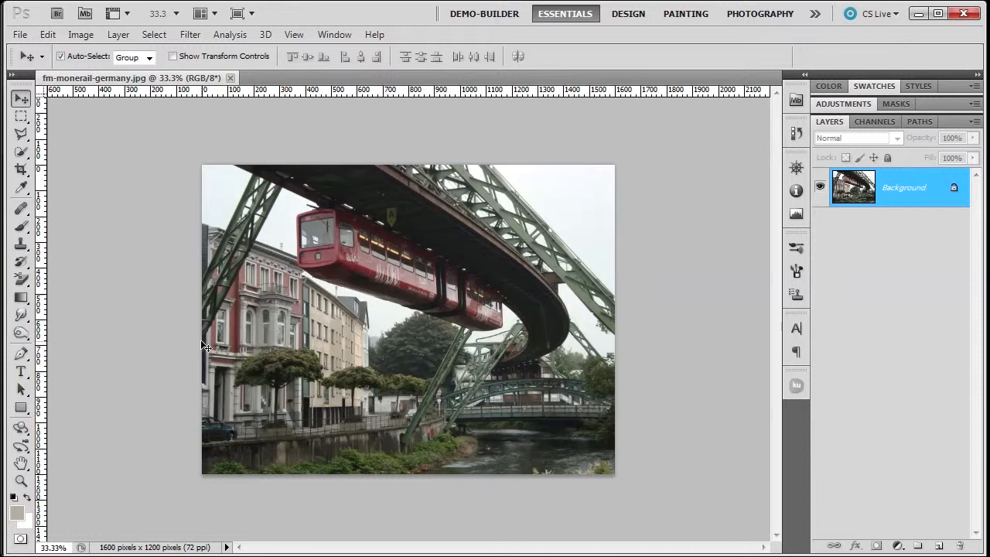
{"action": "mouse_move", "coordinate": [198, 336]}
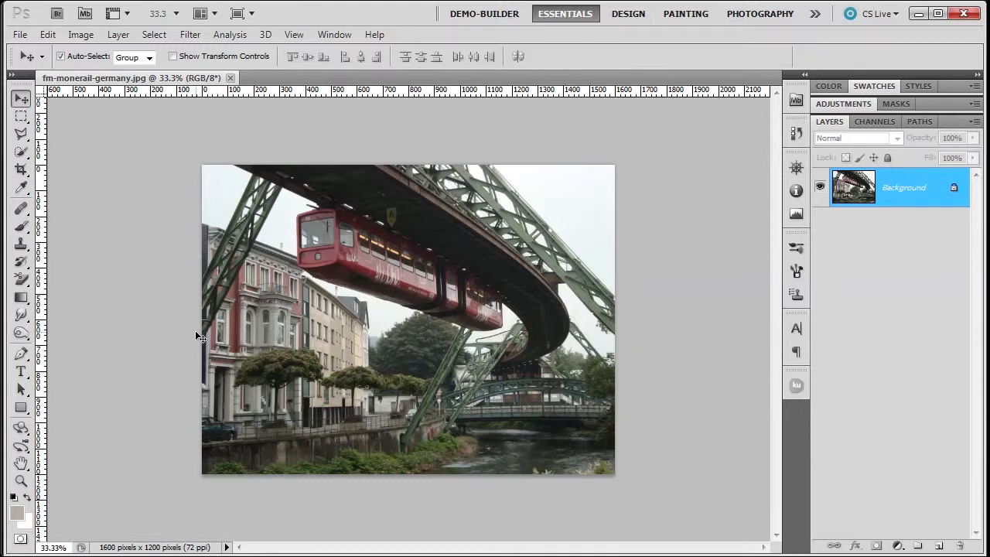
{"action": "mouse_move", "coordinate": [178, 319]}
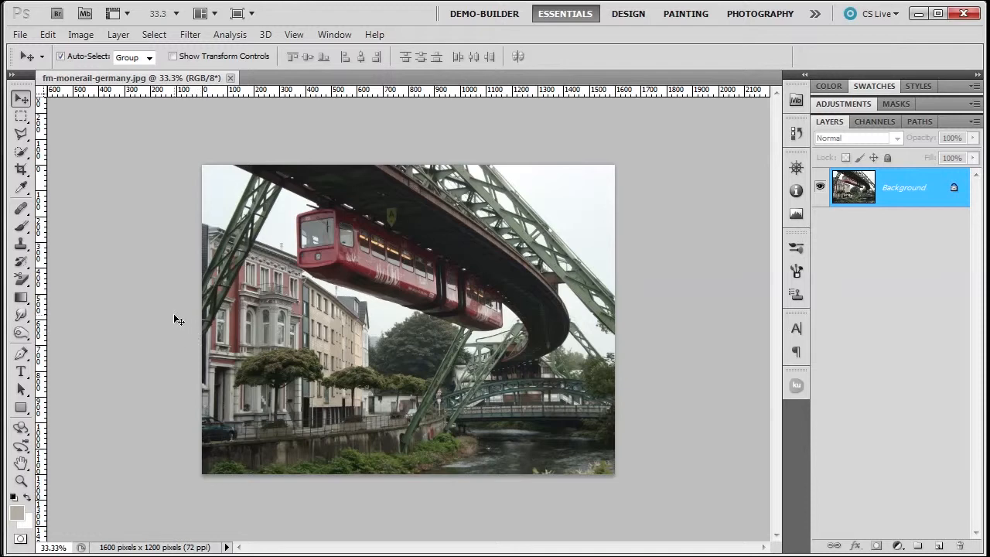
{"action": "mouse_move", "coordinate": [48, 34]}
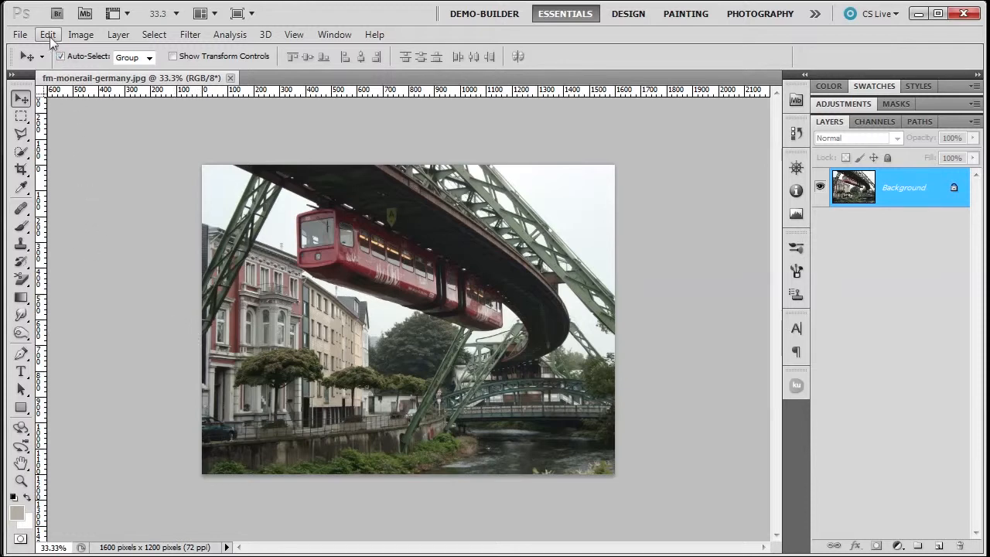
- Open Assign Profile and toggle the preview between Adobe RGB (1998) and sRGB
{"action": "left_click", "coordinate": [48, 34]}
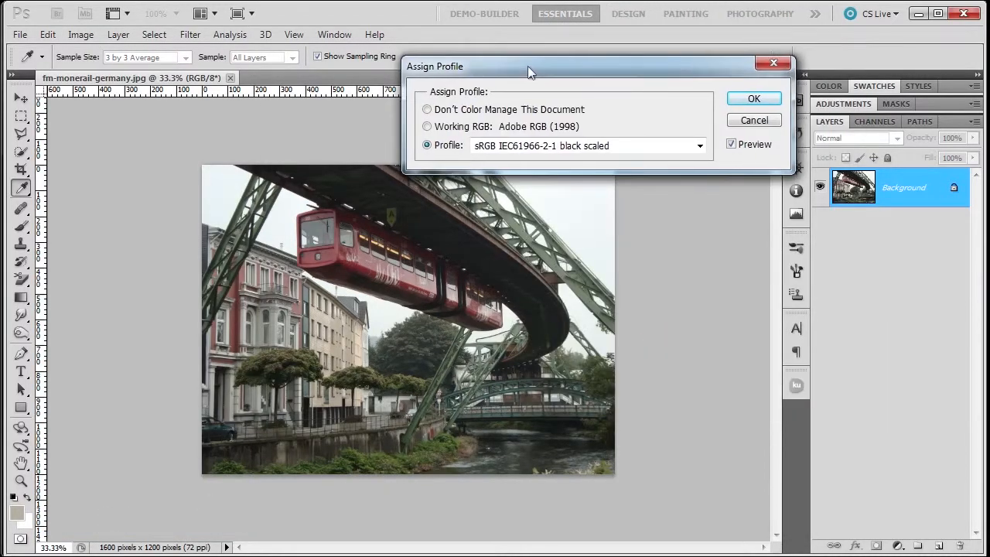
{"action": "left_click_drag", "start_coordinate": [530, 66], "coordinate": [503, 65]}
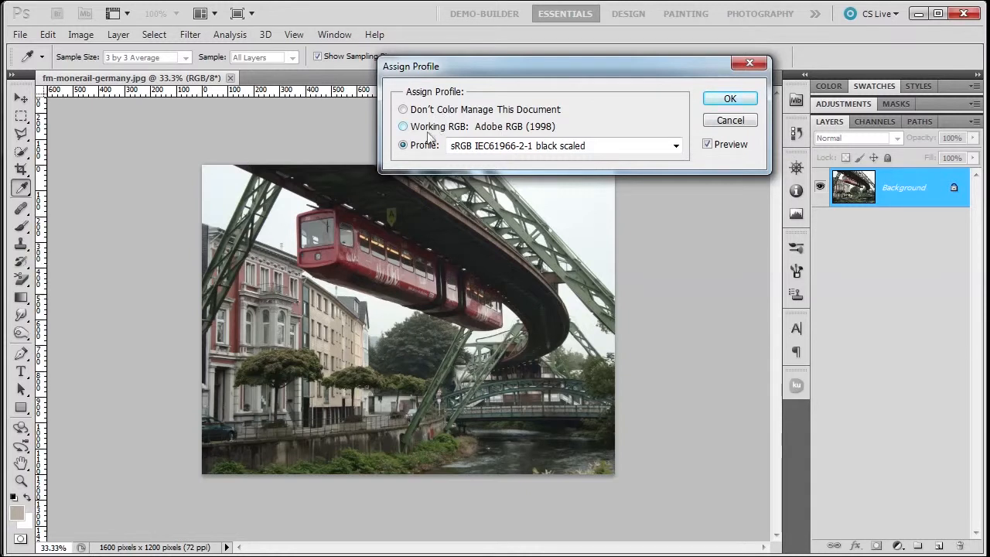
{"action": "left_click", "coordinate": [402, 126]}
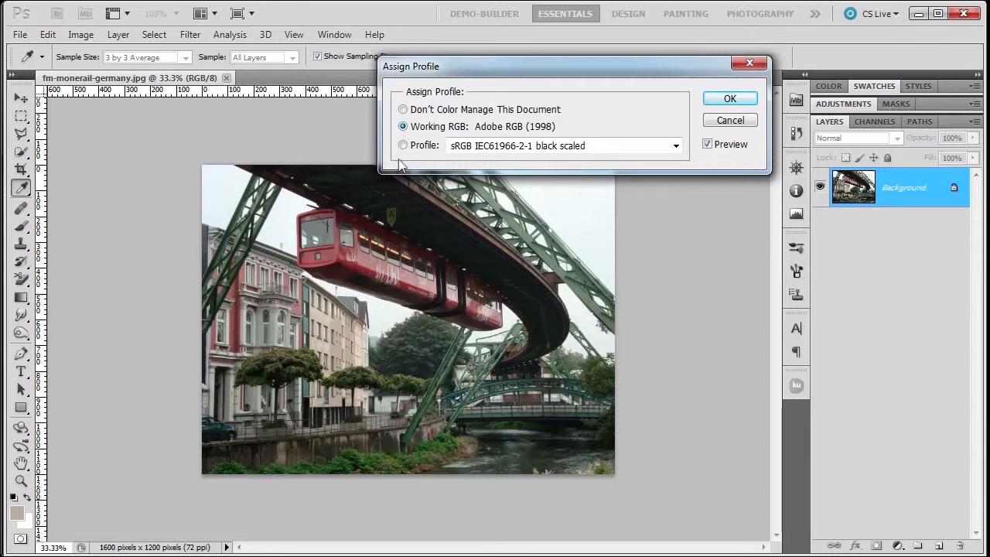
{"action": "left_click", "coordinate": [402, 146]}
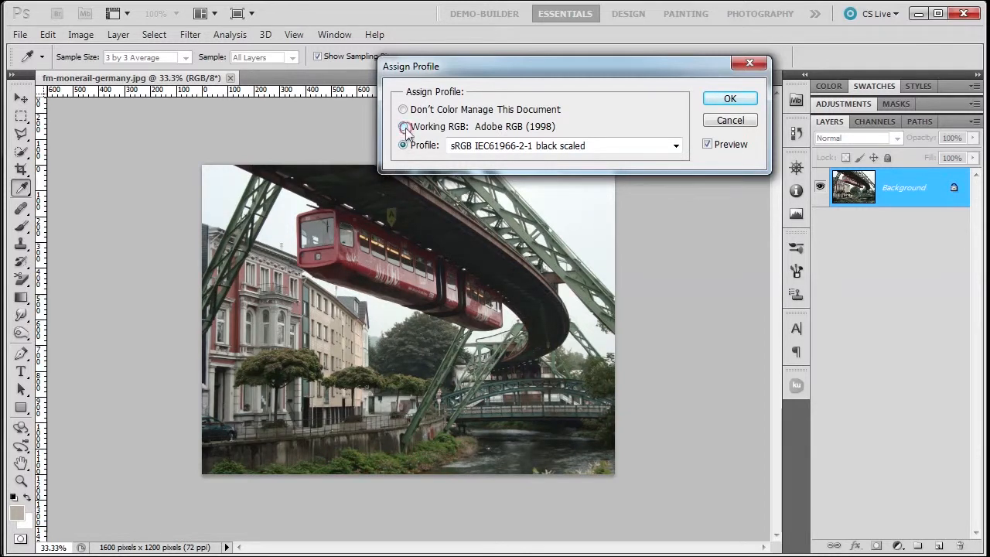
{"action": "left_click", "coordinate": [403, 145]}
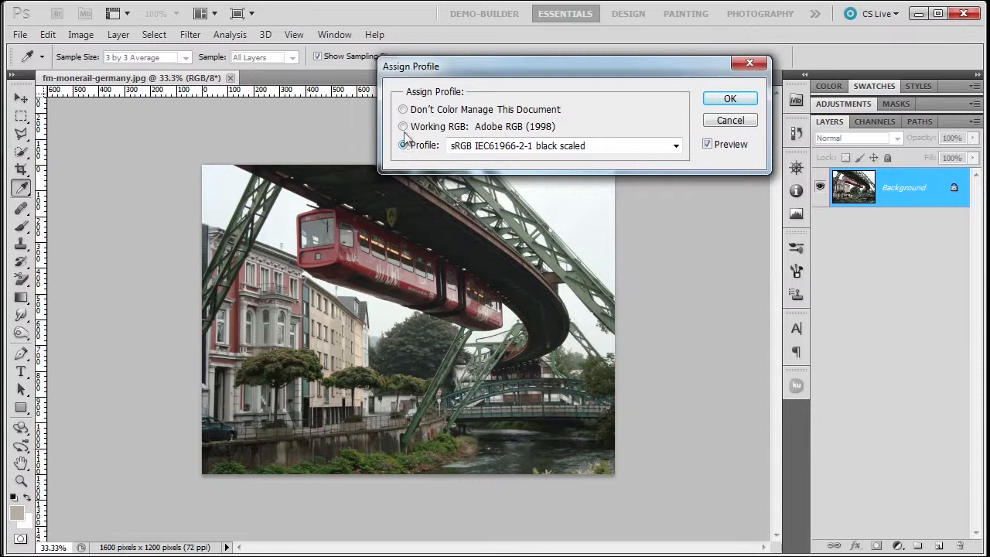
- Browse the profile list, then select Working RGB: Adobe RGB (1998)
{"action": "left_click", "coordinate": [402, 126]}
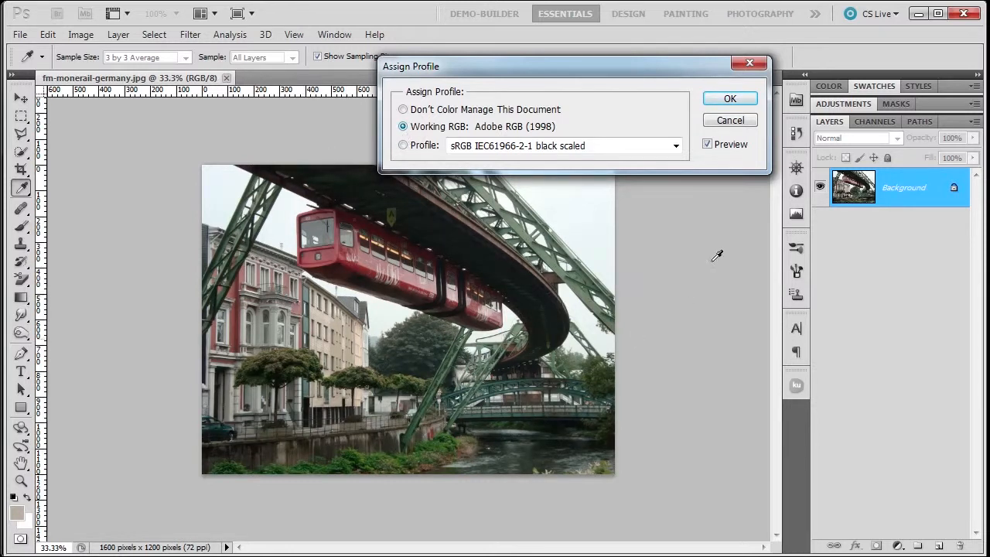
{"action": "mouse_move", "coordinate": [479, 144]}
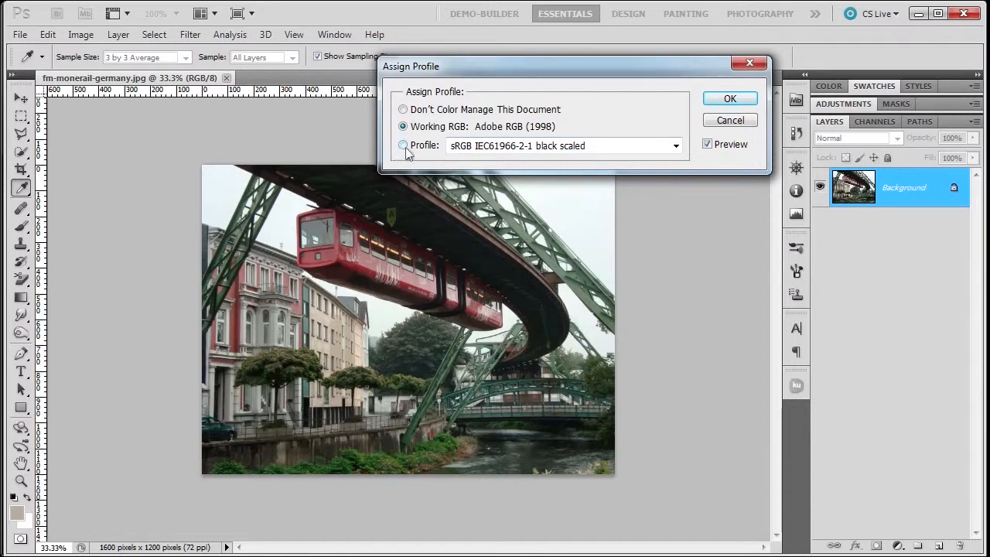
{"action": "left_click", "coordinate": [402, 146]}
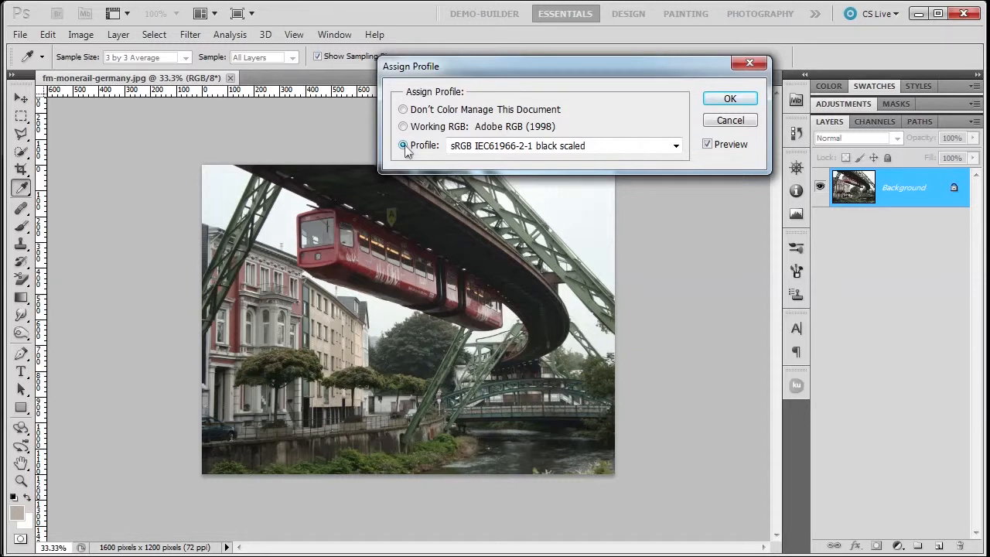
{"action": "mouse_move", "coordinate": [402, 70]}
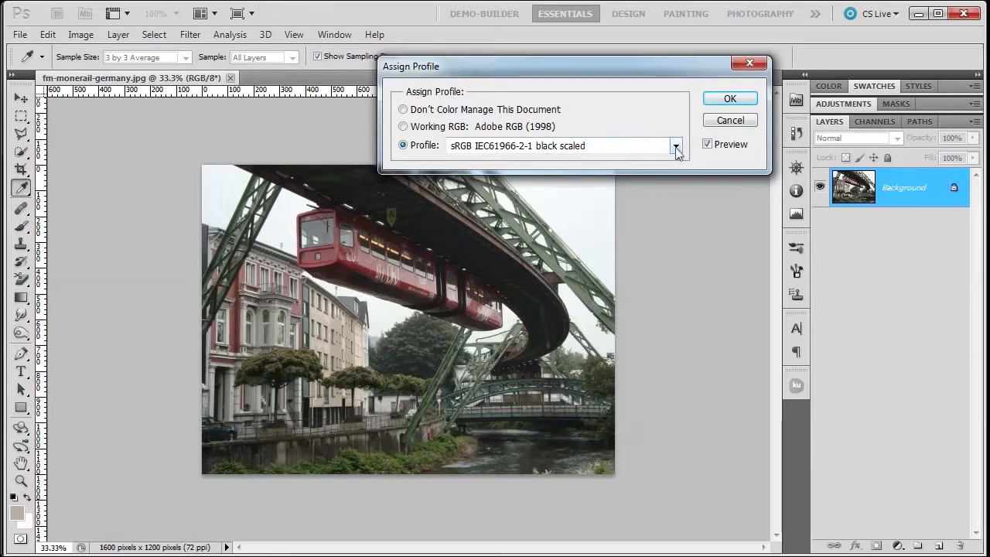
{"action": "left_click", "coordinate": [675, 146]}
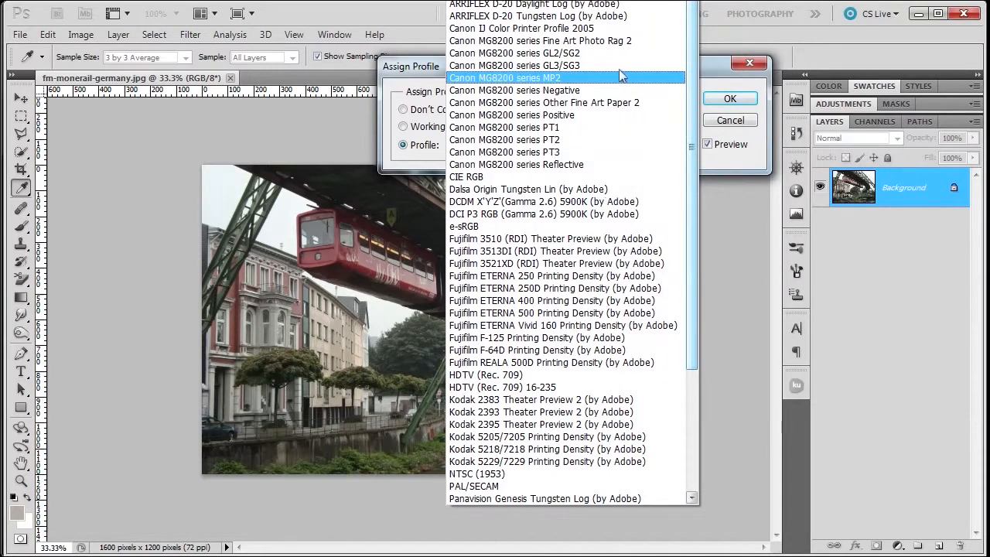
{"action": "mouse_move", "coordinate": [654, 19]}
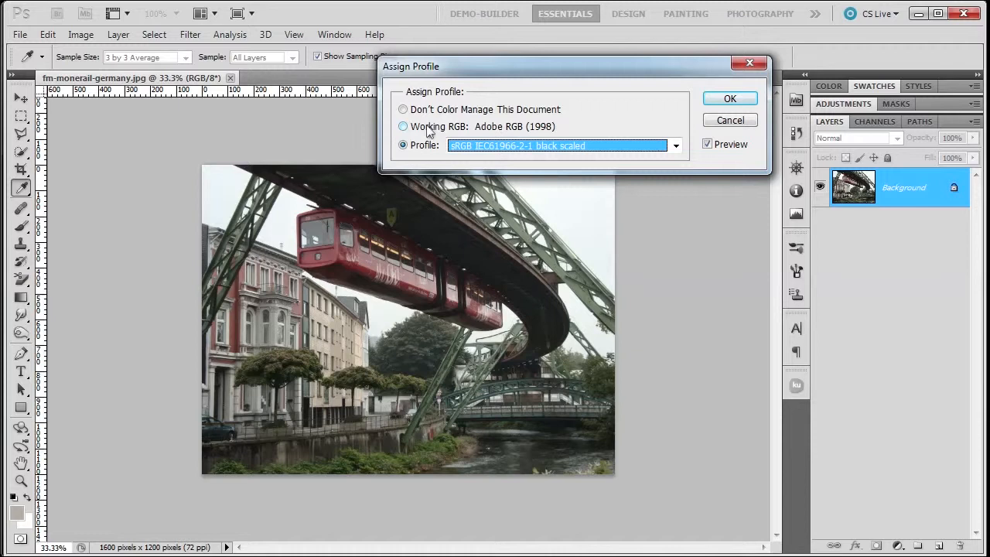
{"action": "left_click", "coordinate": [403, 126]}
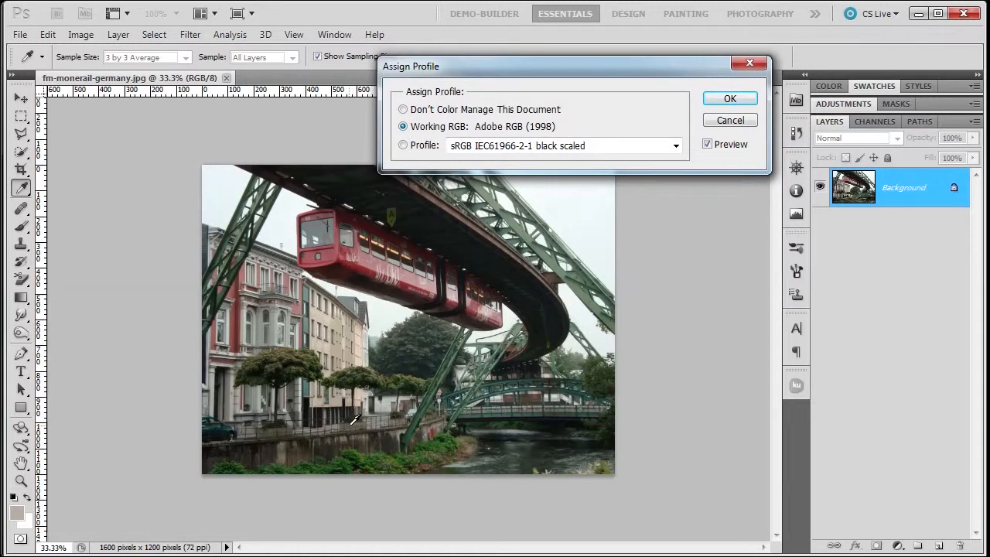
{"action": "mouse_move", "coordinate": [379, 407]}
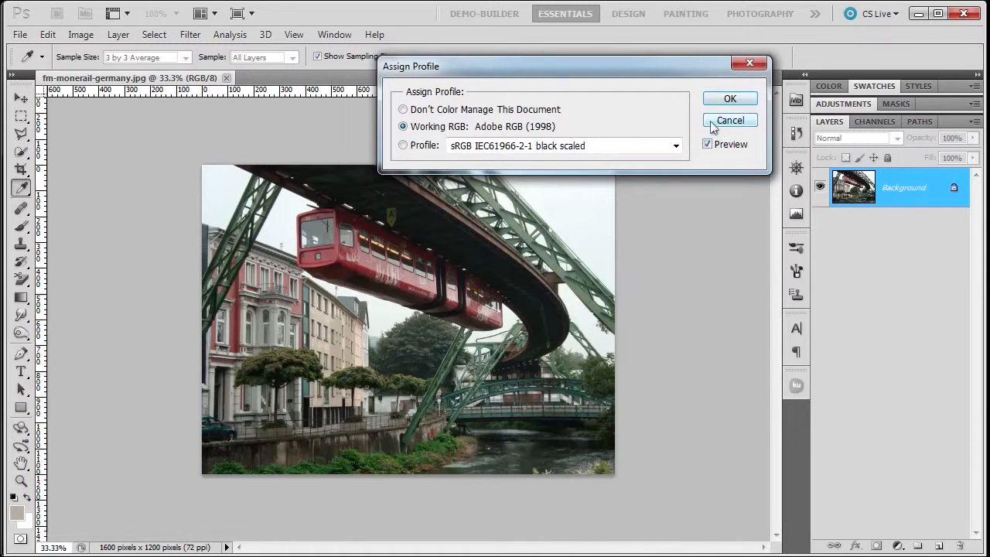
- Cancel the Assign Profile dialog, keeping the embedded sRGB profile
{"action": "left_click", "coordinate": [729, 119]}
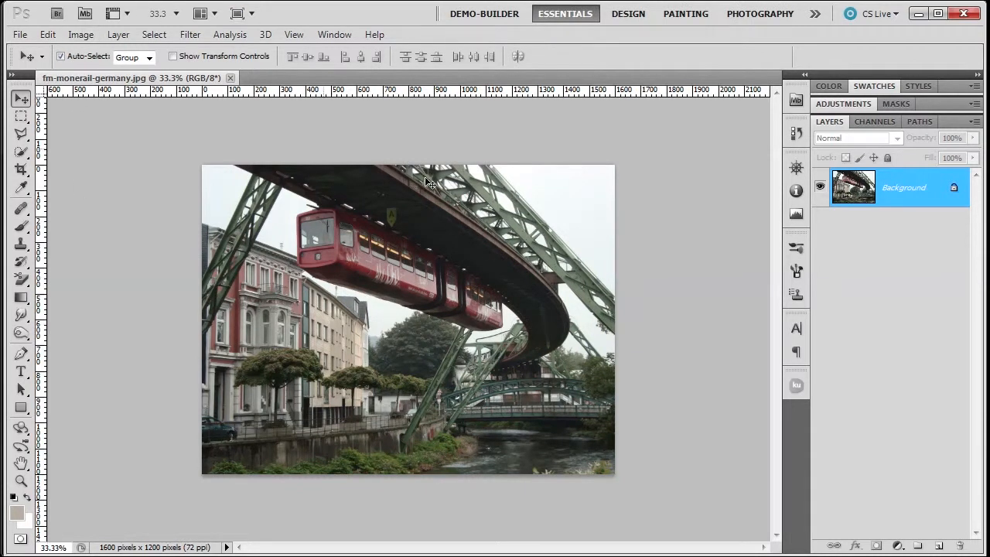
{"action": "mouse_move", "coordinate": [414, 446]}
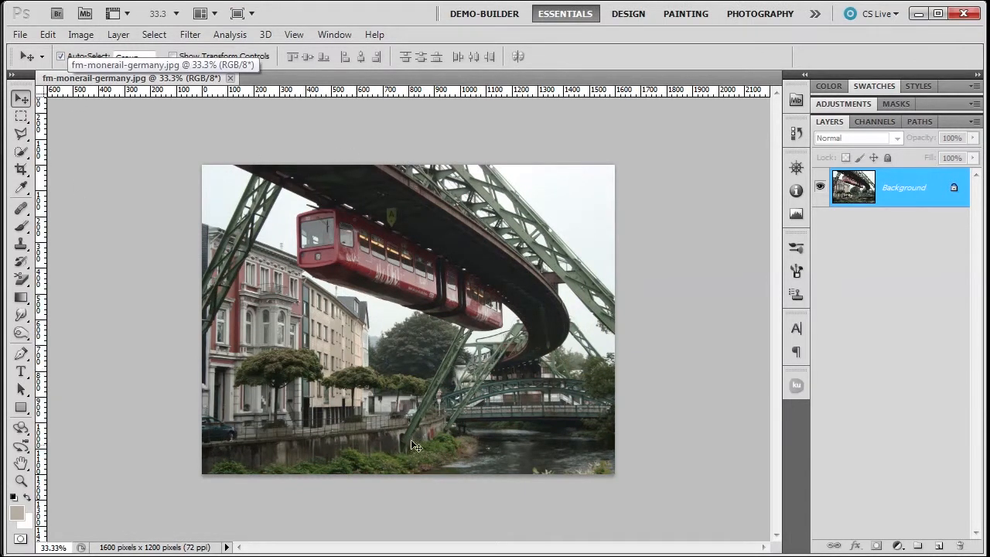
{"action": "mouse_move", "coordinate": [298, 194]}
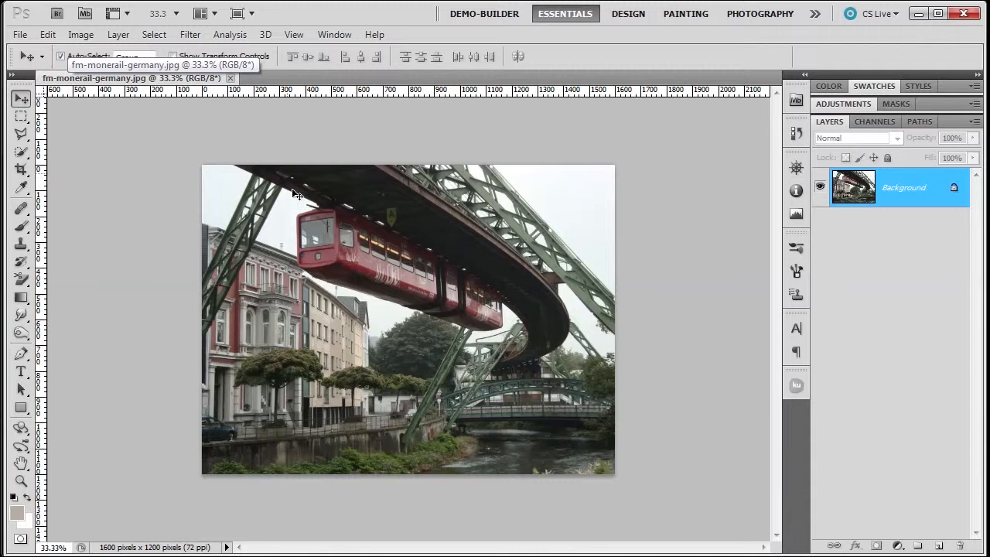
{"action": "mouse_move", "coordinate": [333, 414]}
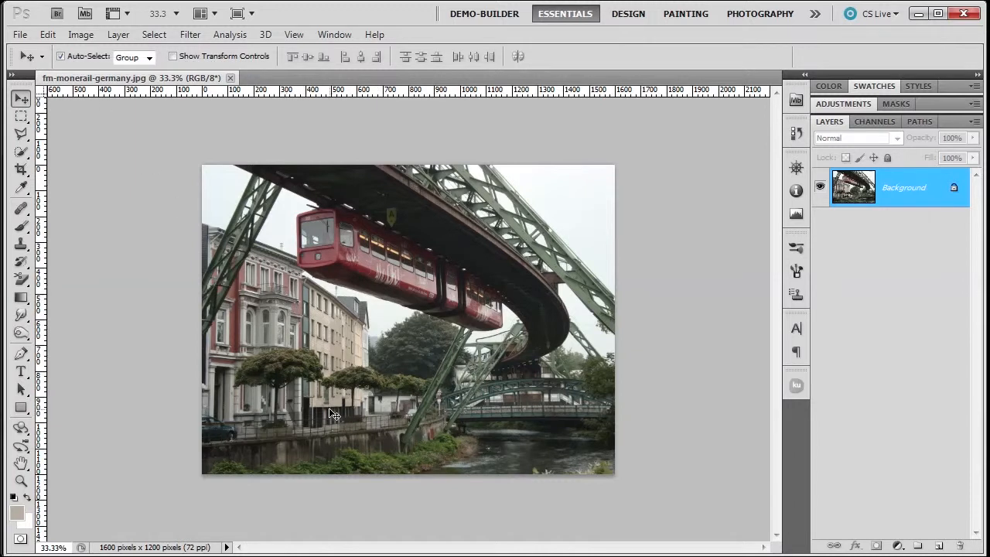
{"action": "mouse_move", "coordinate": [193, 332]}
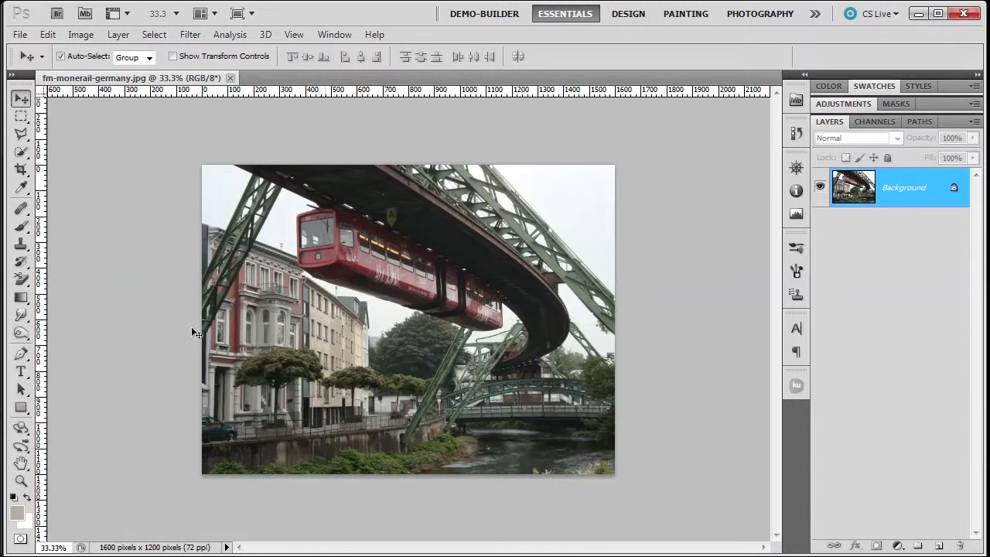
- Use Edit > Convert to Profile with destination Adobe RGB (1998) and apply
{"action": "left_click", "coordinate": [47, 34]}
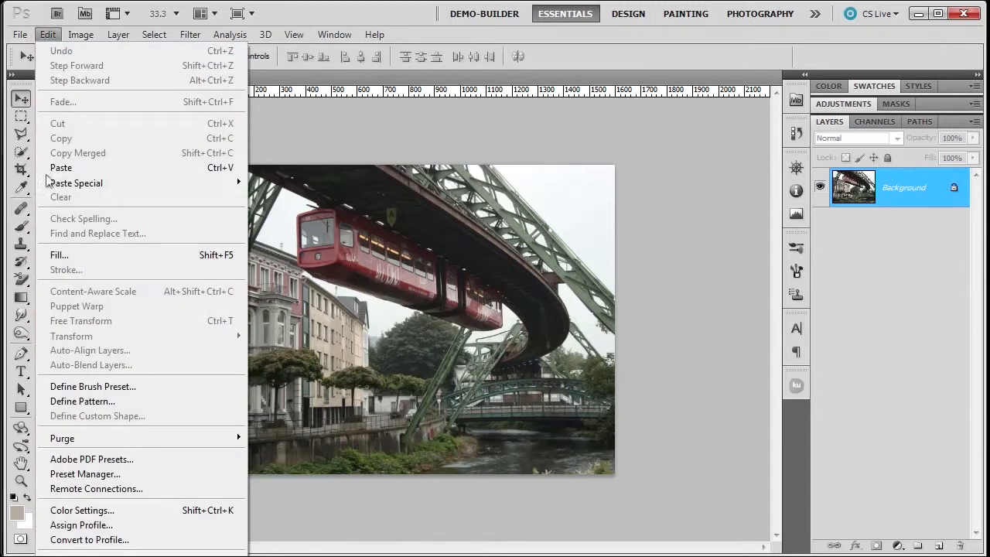
{"action": "left_click", "coordinate": [88, 540]}
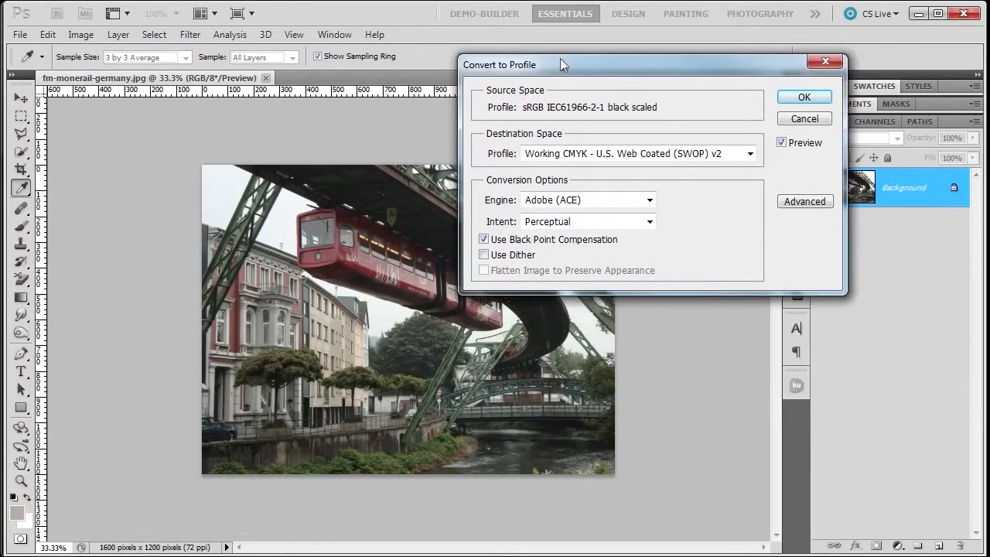
{"action": "mouse_move", "coordinate": [485, 128]}
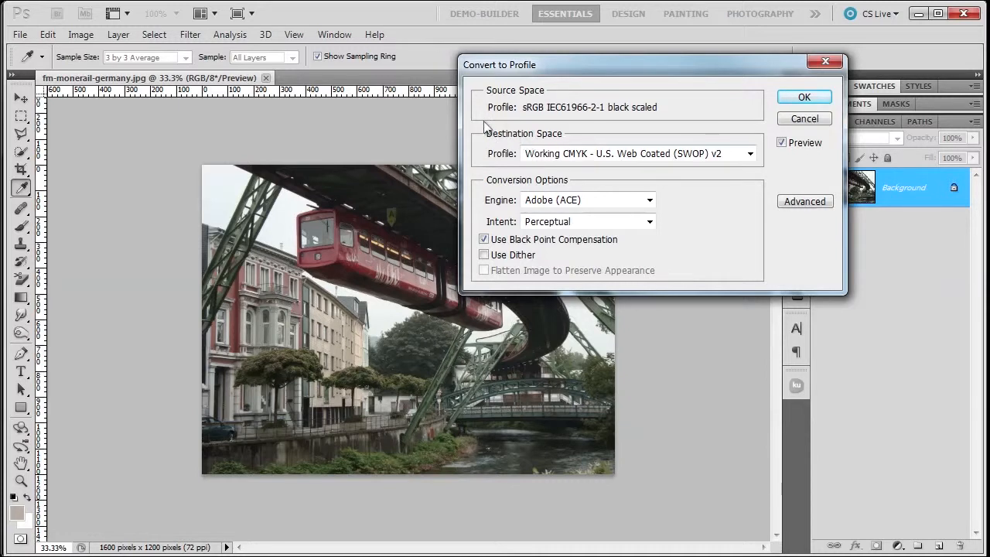
{"action": "mouse_move", "coordinate": [532, 118]}
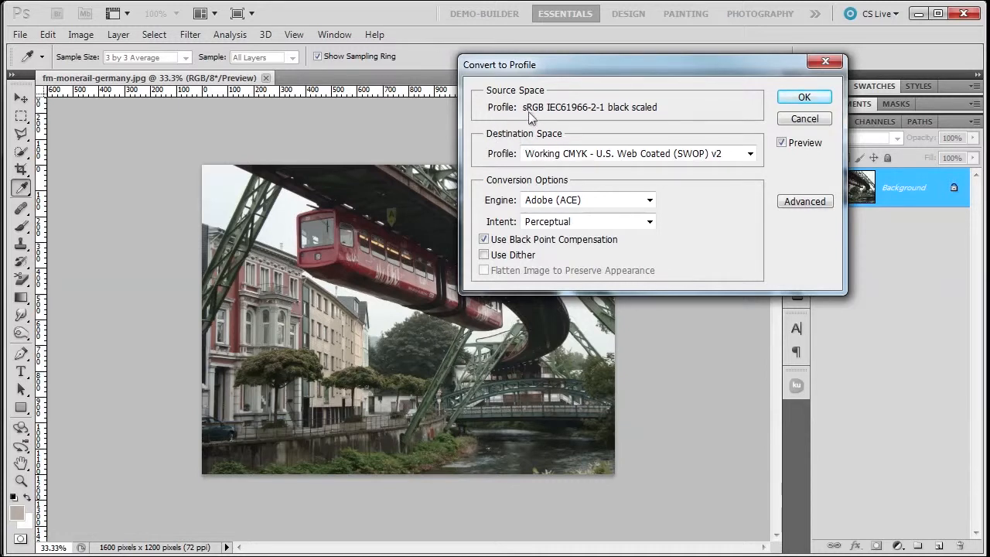
{"action": "mouse_move", "coordinate": [549, 162]}
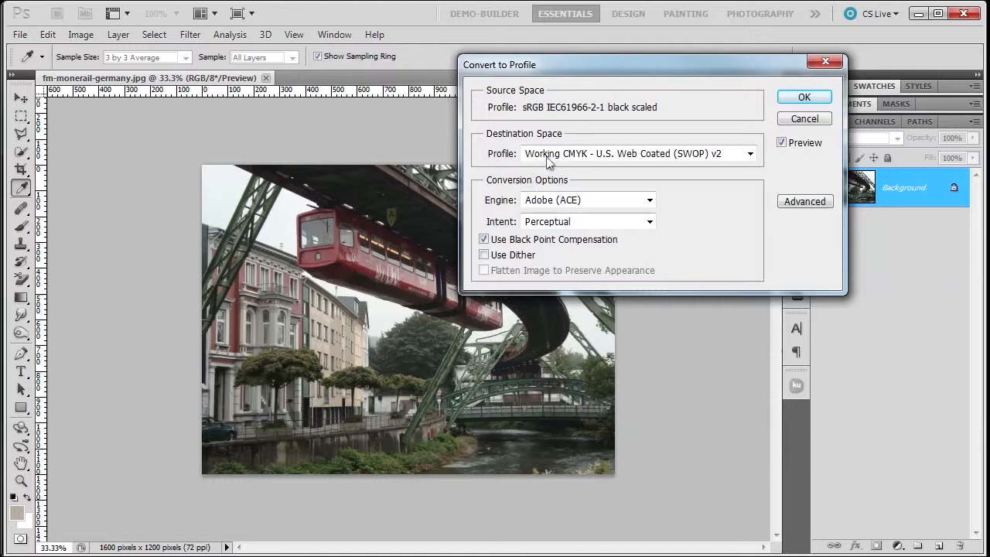
{"action": "left_click", "coordinate": [748, 153]}
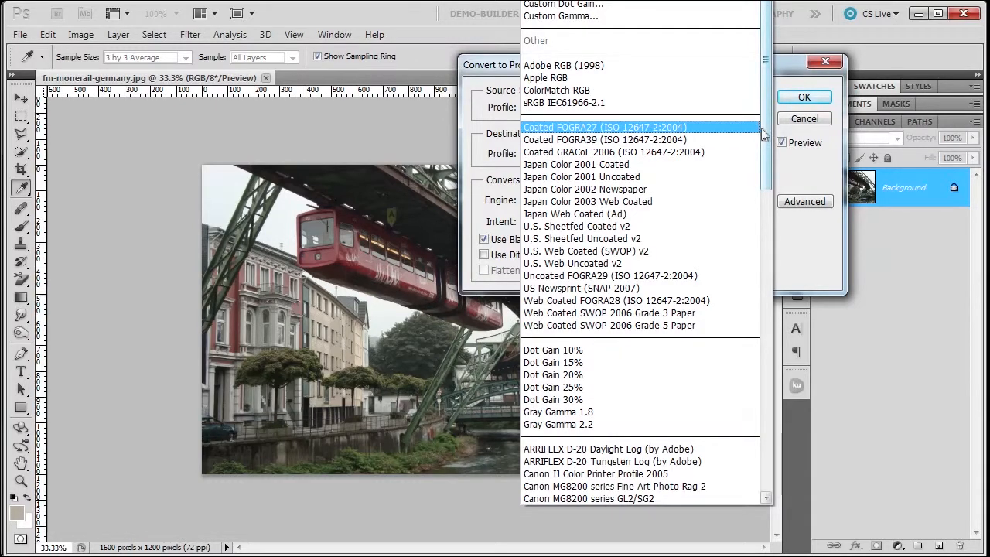
{"action": "left_click", "coordinate": [563, 65]}
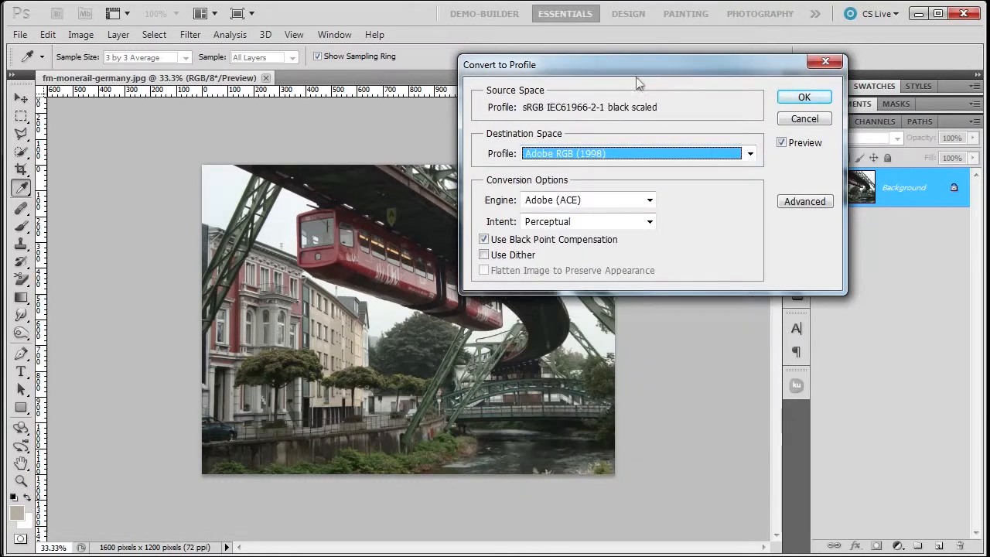
{"action": "mouse_move", "coordinate": [525, 225]}
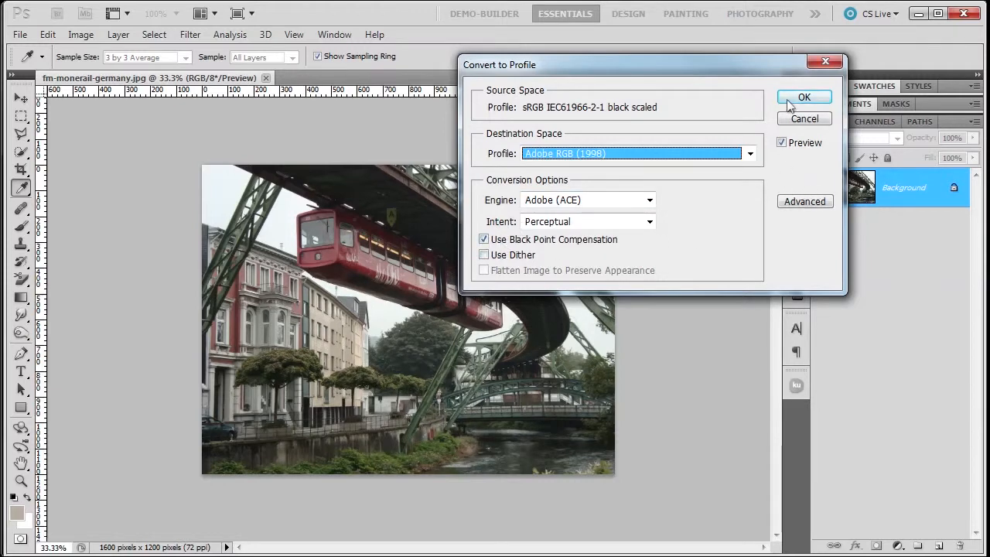
{"action": "left_click", "coordinate": [804, 97]}
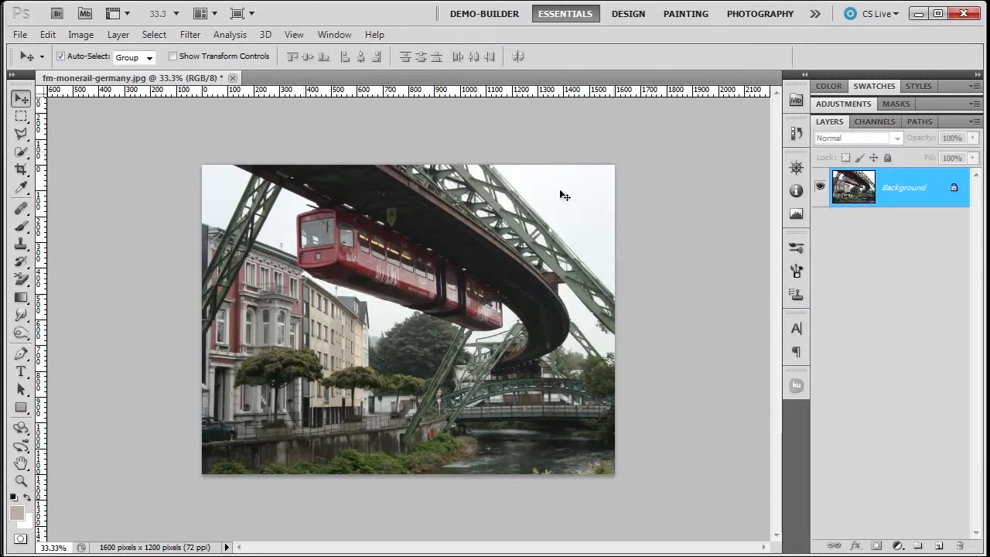
{"action": "mouse_move", "coordinate": [354, 308]}
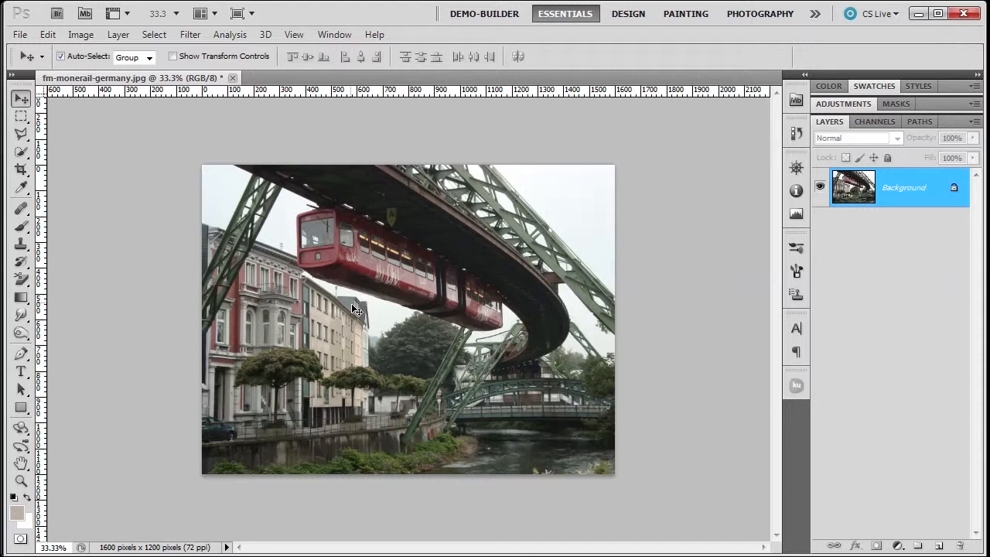
{"action": "mouse_move", "coordinate": [400, 450]}
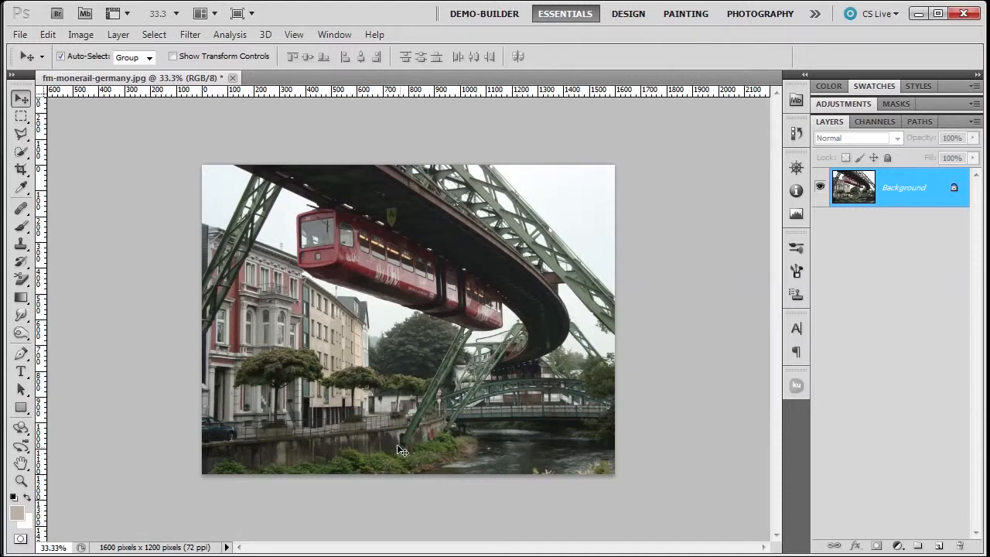
{"action": "mouse_move", "coordinate": [407, 443]}
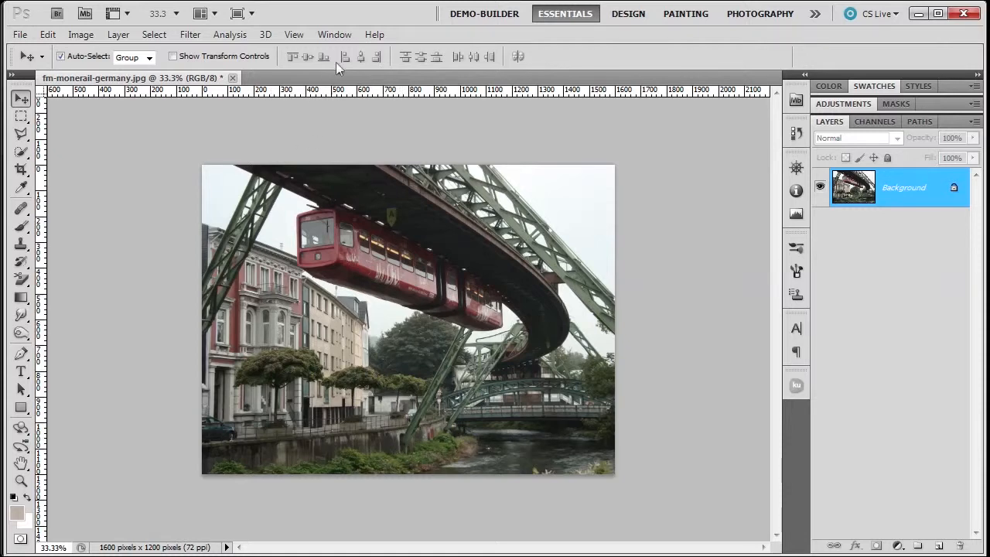
- Turn on Proof Colors from the View menu using the Working CMYK proof setup
{"action": "left_click", "coordinate": [334, 34]}
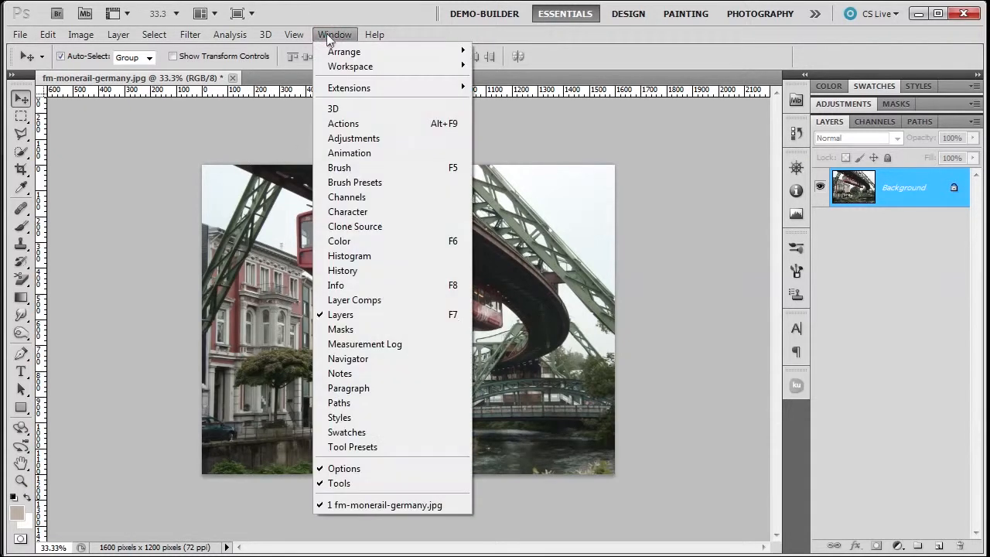
{"action": "left_click", "coordinate": [294, 34]}
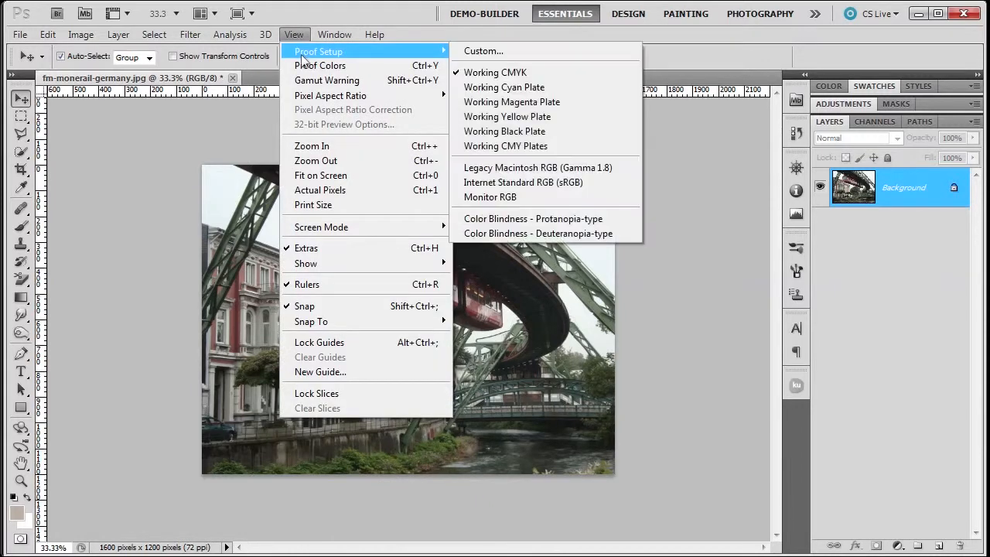
{"action": "mouse_move", "coordinate": [344, 65]}
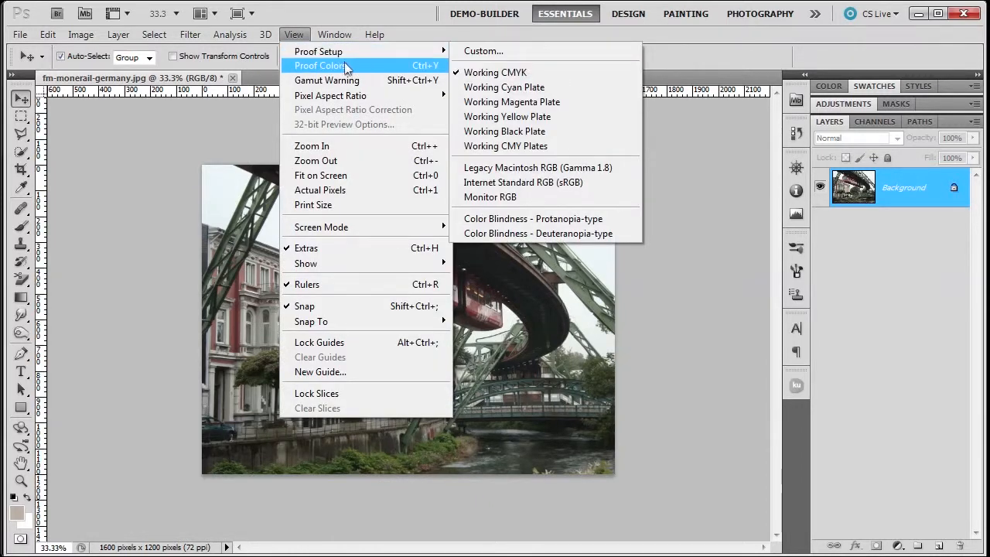
{"action": "left_click", "coordinate": [495, 72]}
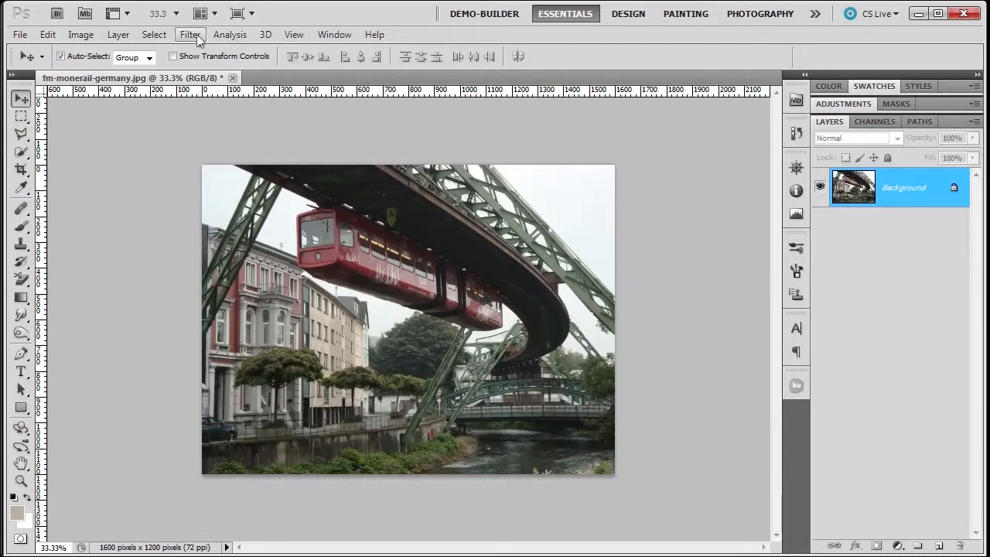
- Enable View > Gamut Warning and reopen the View menu
{"action": "left_click", "coordinate": [293, 34]}
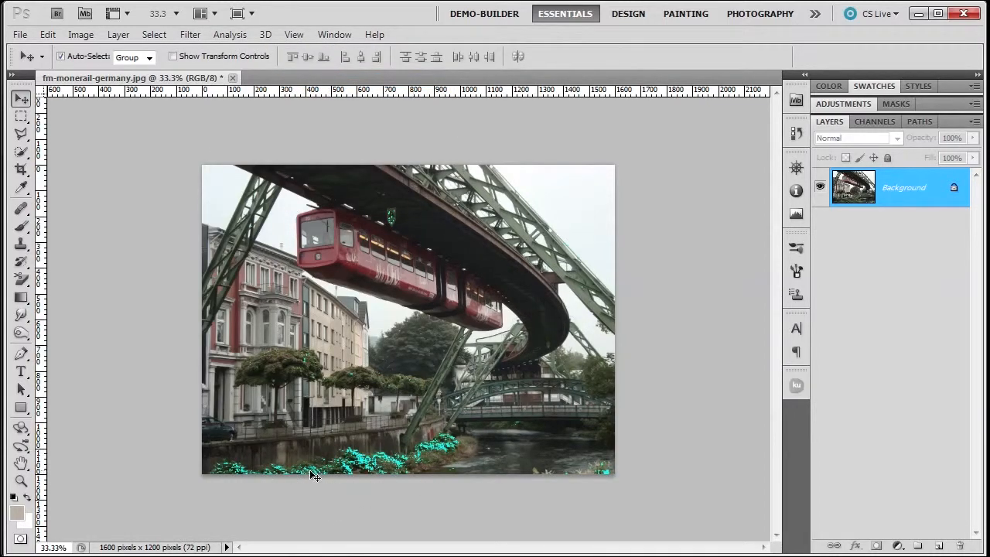
{"action": "mouse_move", "coordinate": [451, 463]}
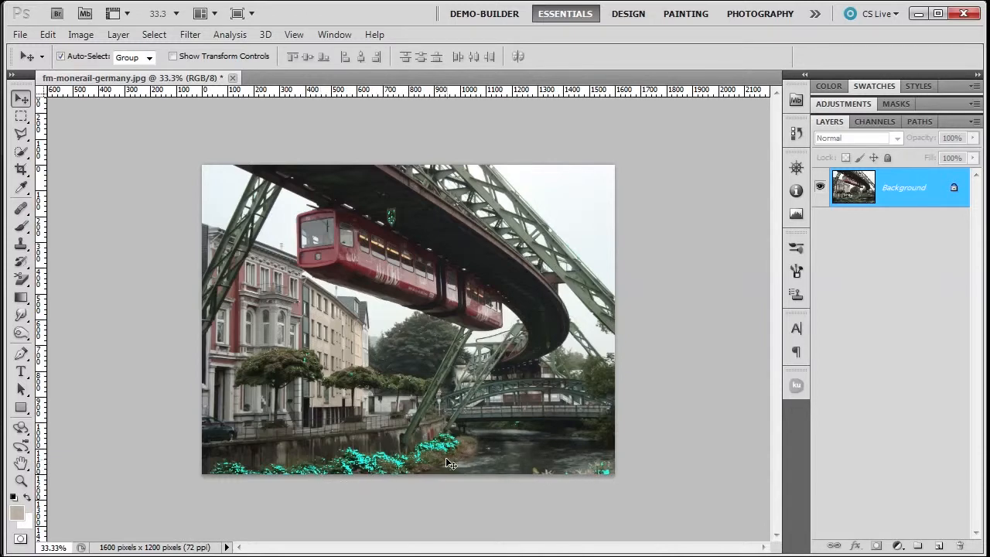
{"action": "left_click", "coordinate": [293, 35]}
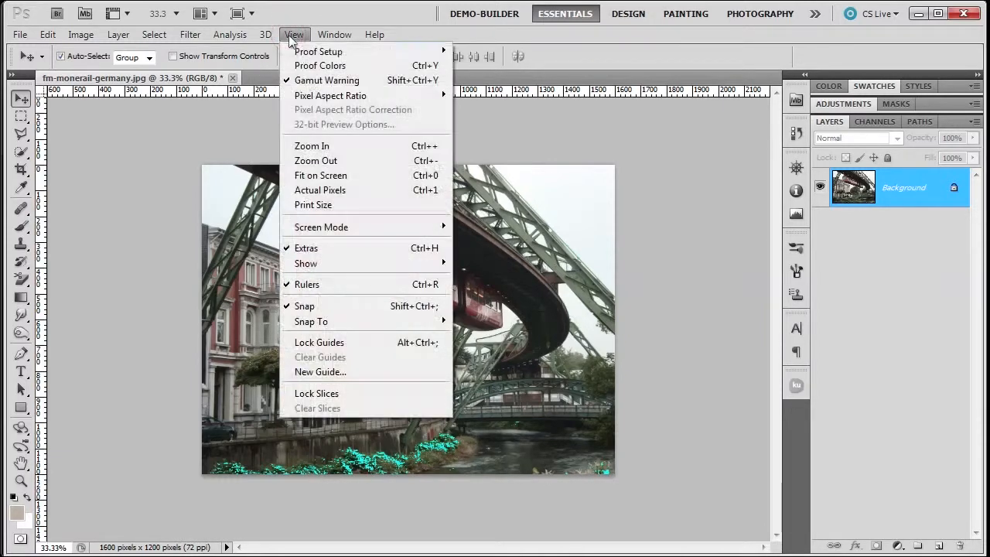
{"action": "mouse_move", "coordinate": [327, 79]}
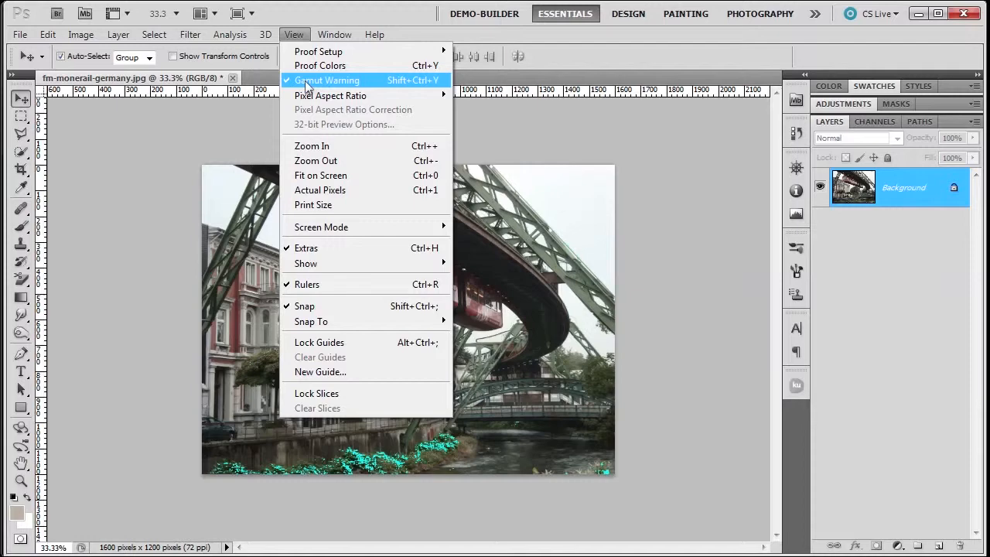